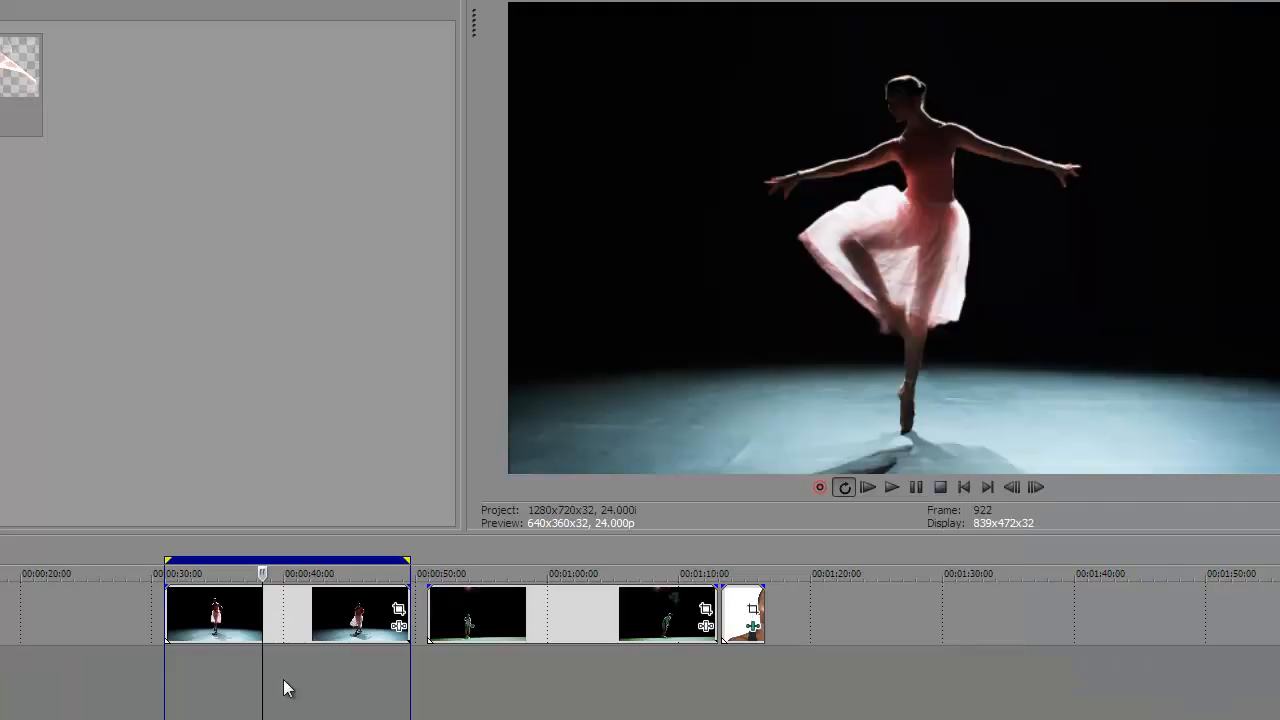
# - Select the dancer clip on the timeline to receive the BCC Caustics effect
pyautogui.click(890, 488)
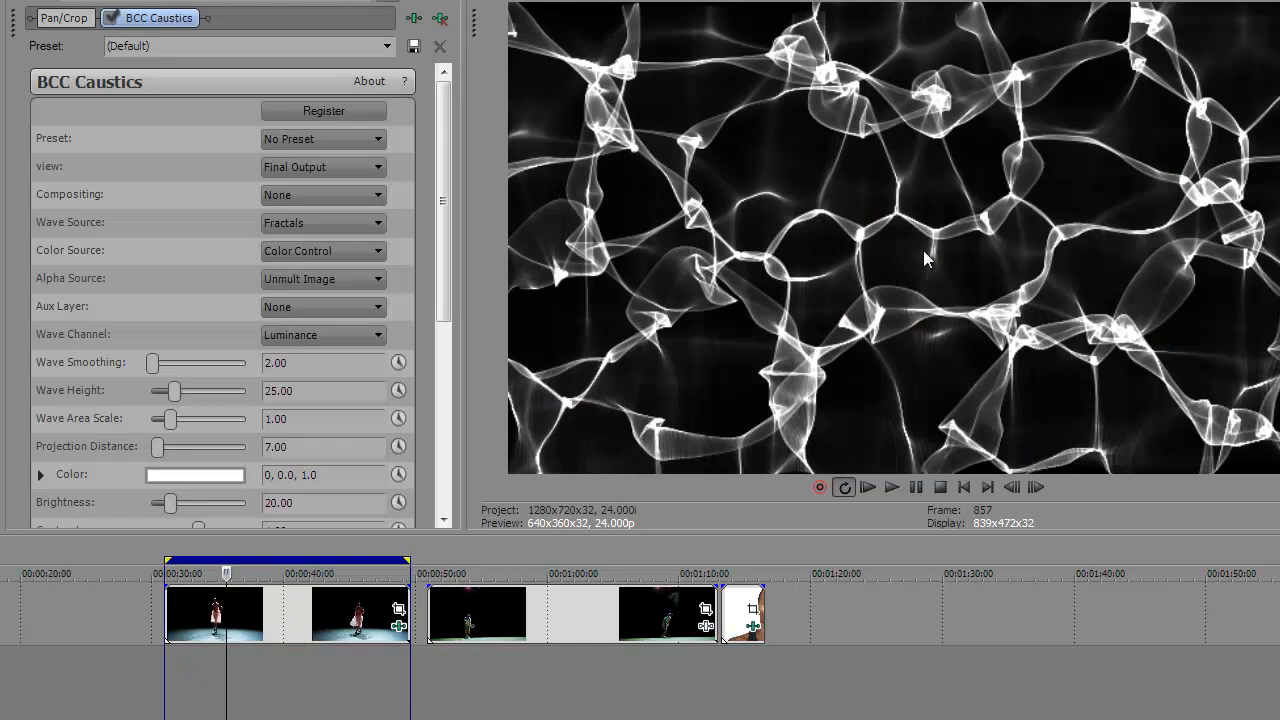
pyautogui.moveTo(660, 210)
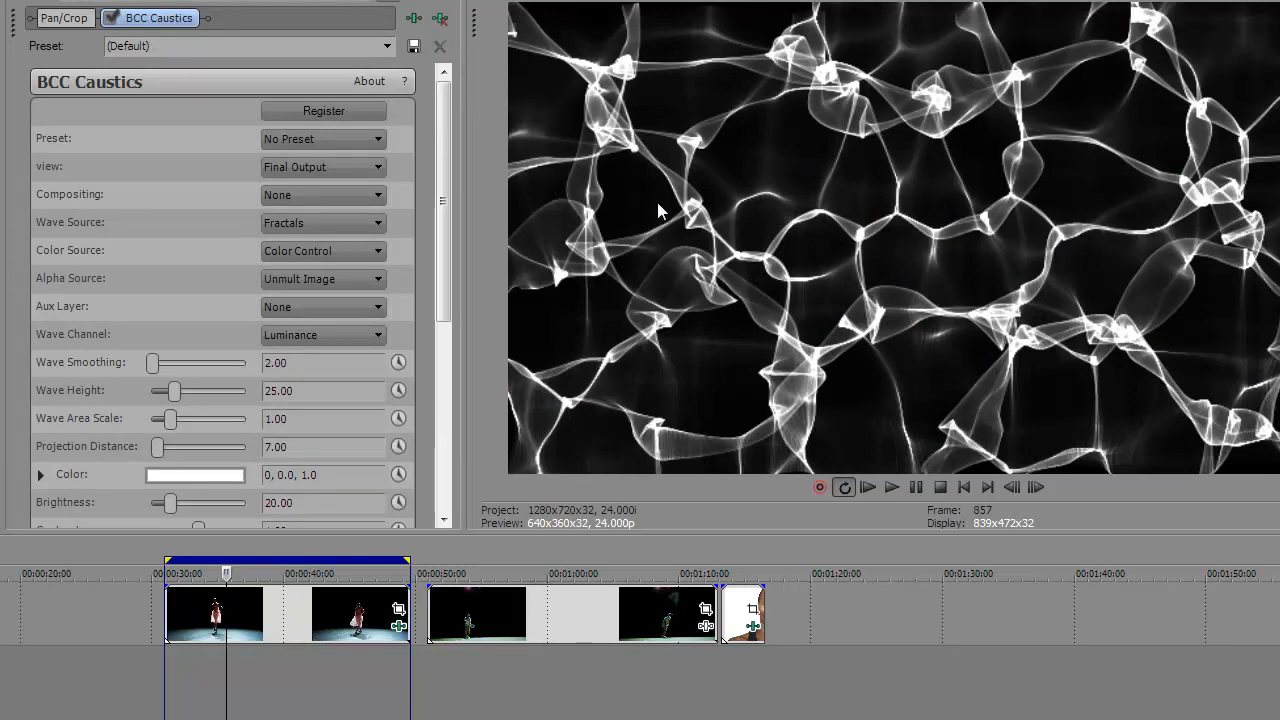
pyautogui.moveTo(476, 216)
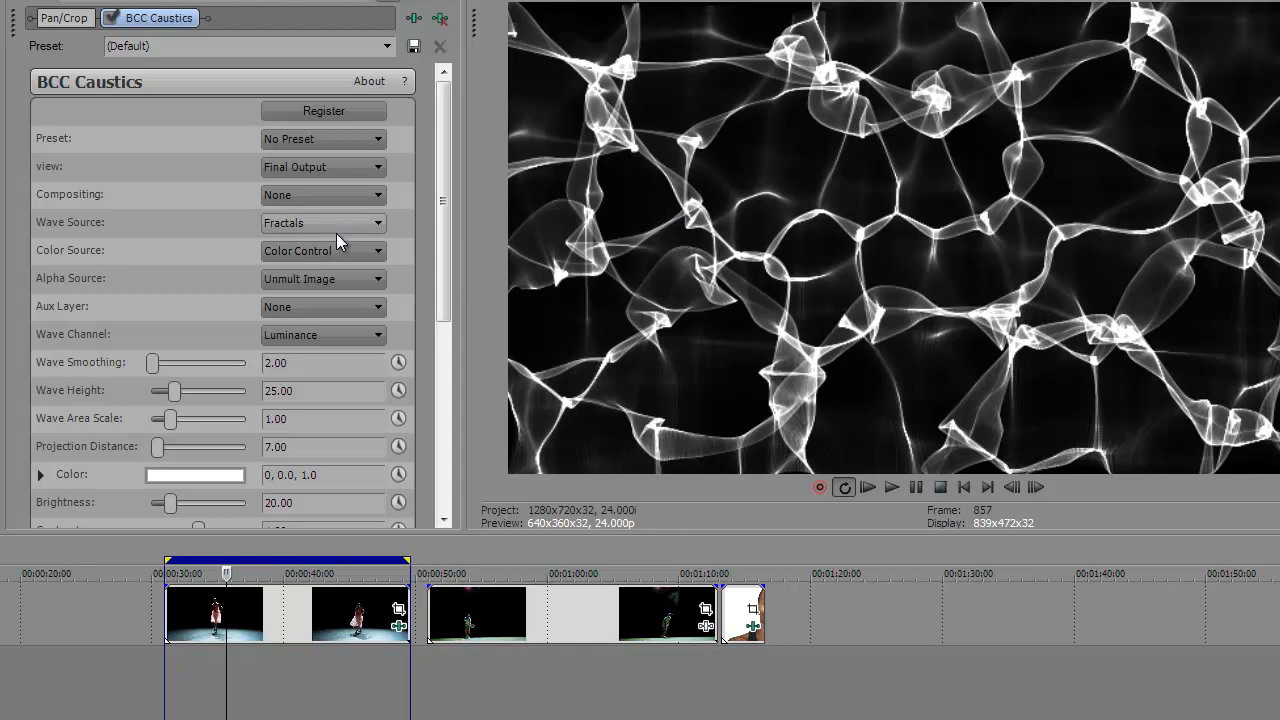
pyautogui.moveTo(330, 264)
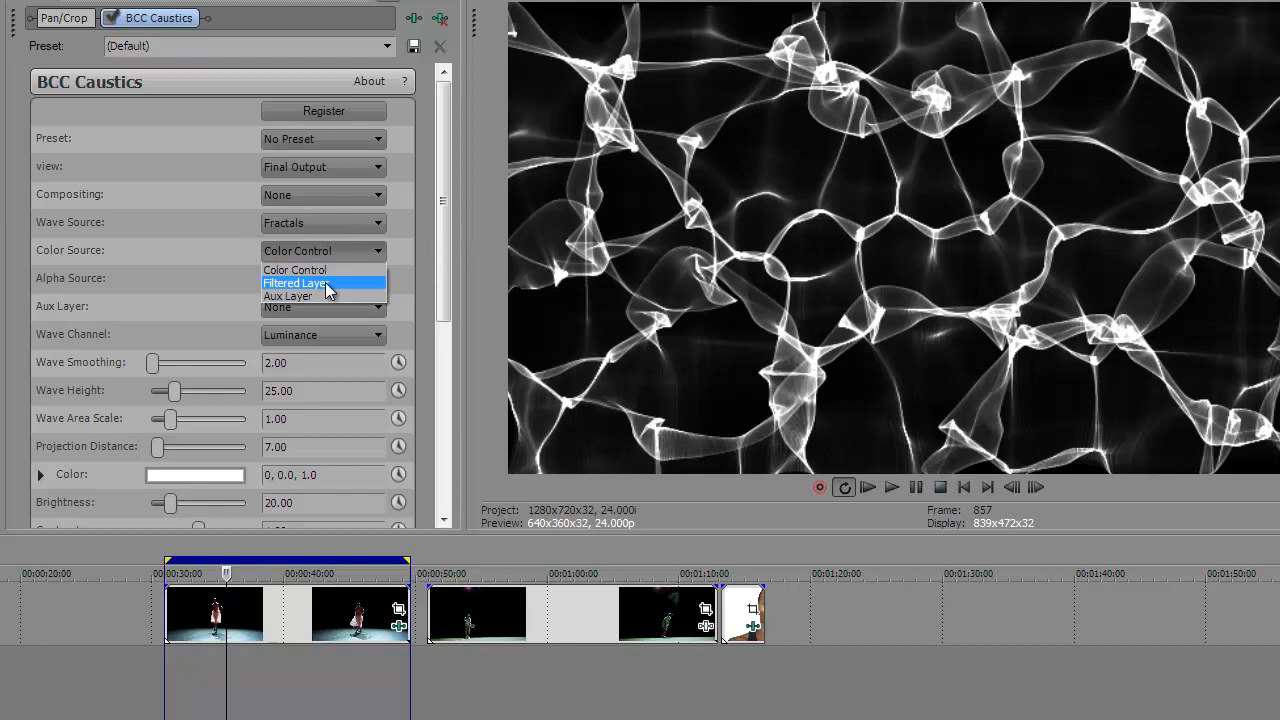
# - Set Color Source to Filtered Layer so the caustics take the dancer footage's colours
pyautogui.click(324, 282)
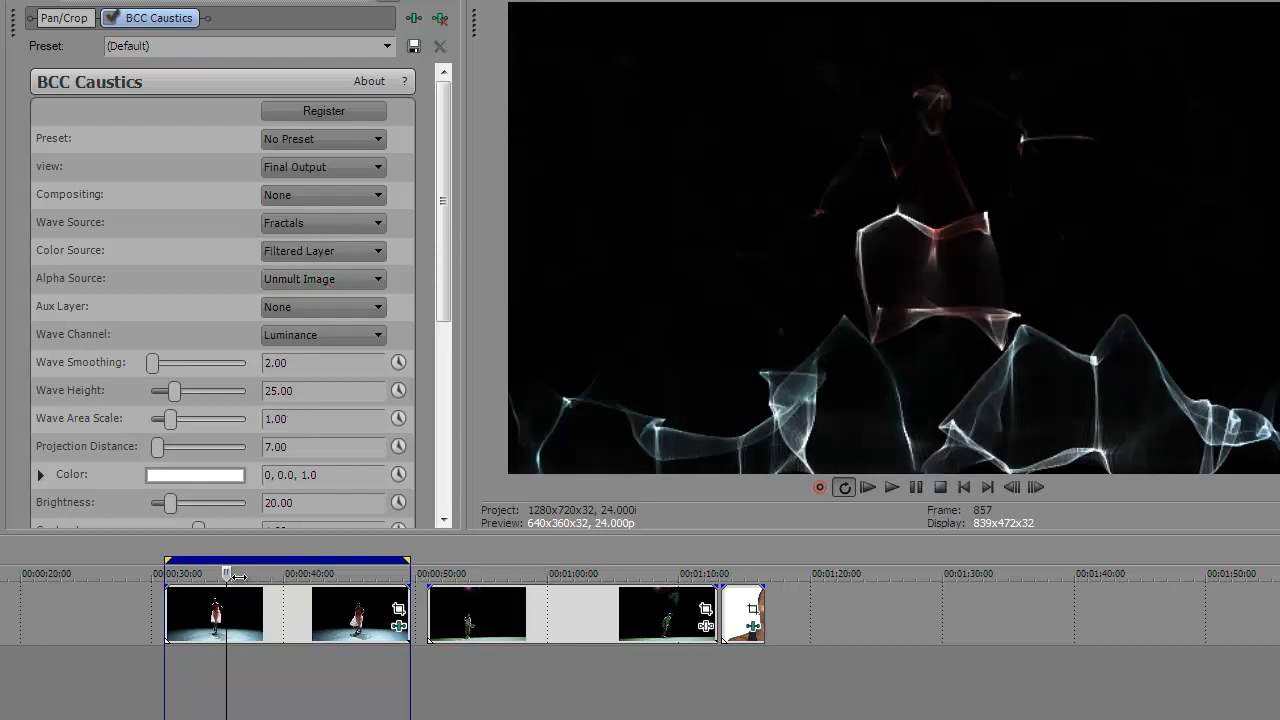
pyautogui.click(892, 488)
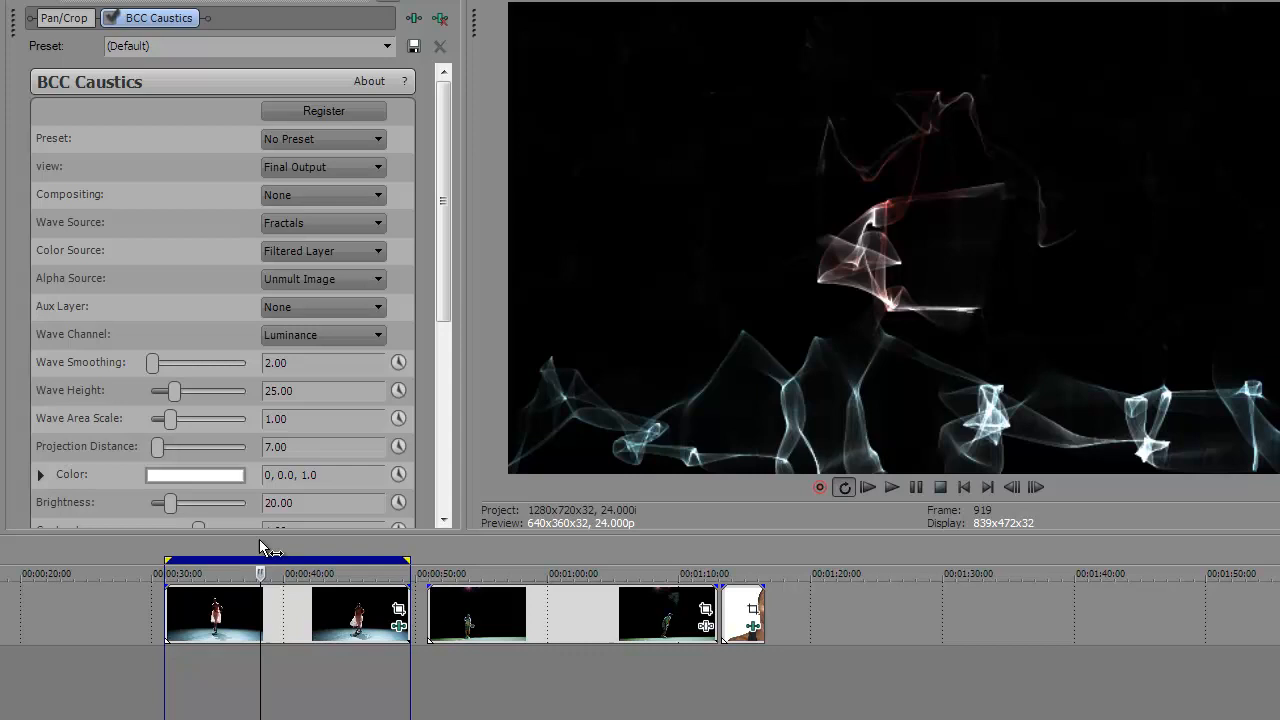
pyautogui.moveTo(316, 360)
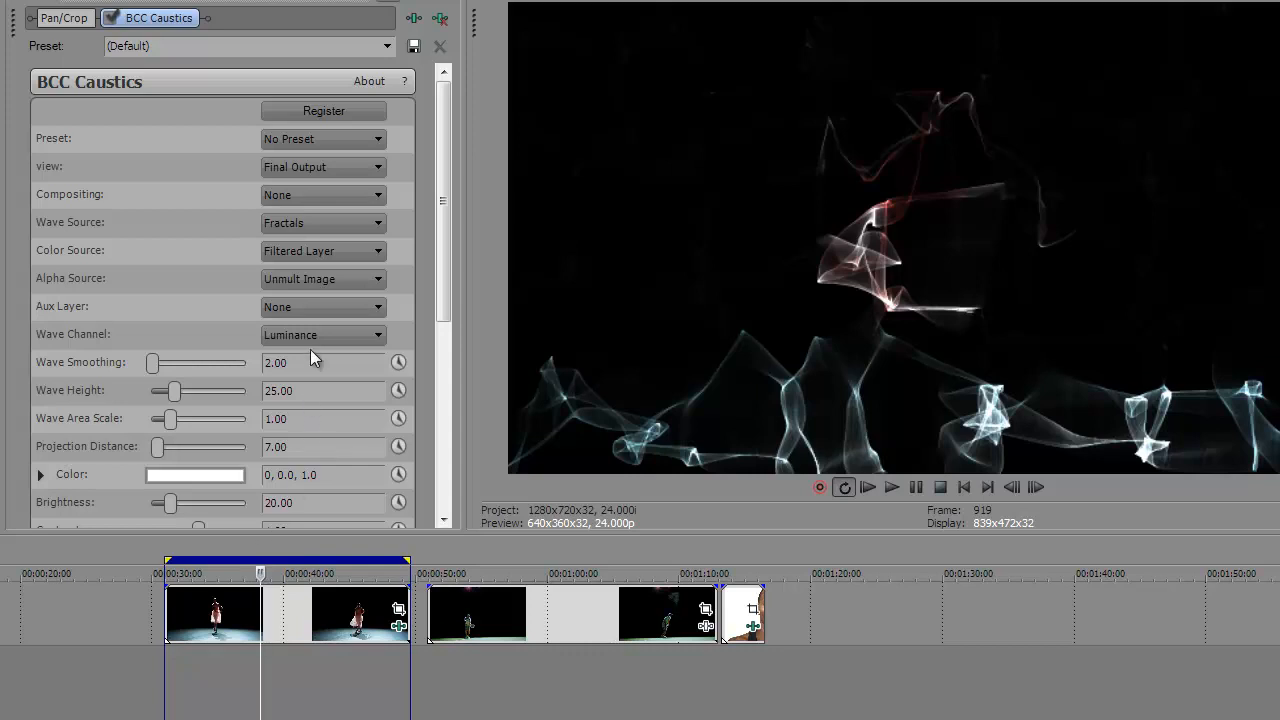
pyautogui.moveTo(312, 244)
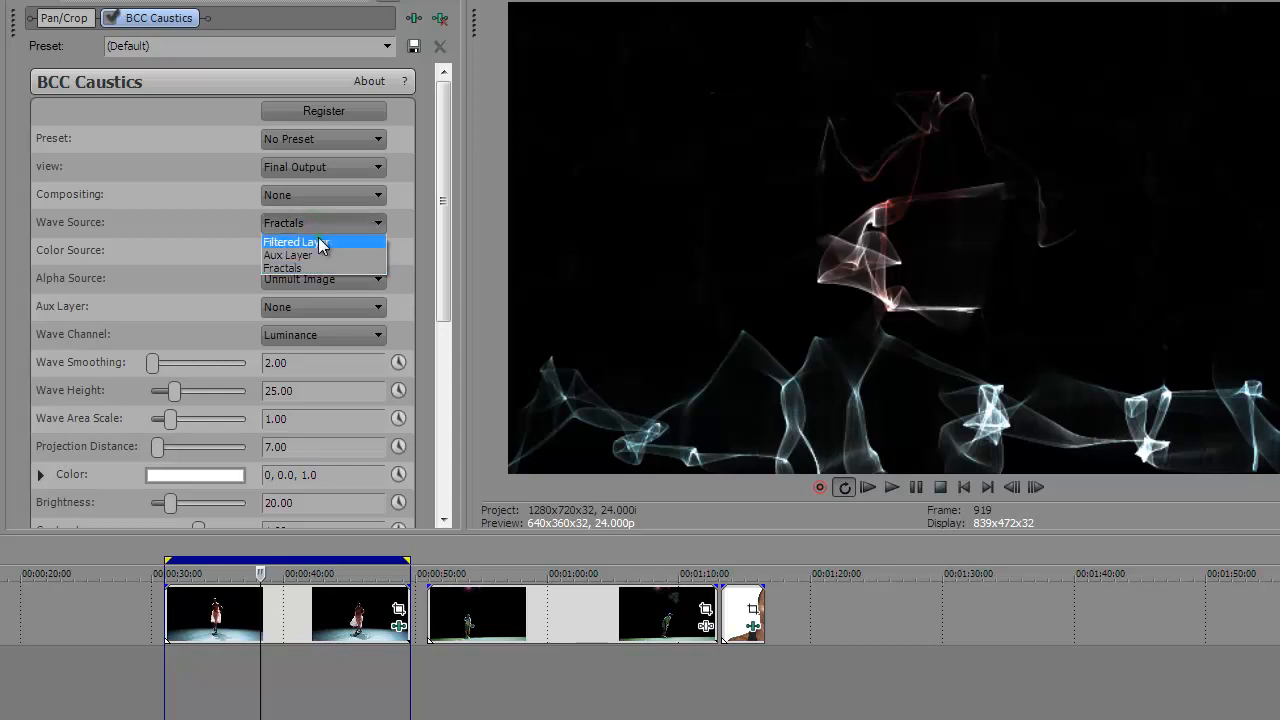
# - Set Wave Source to Filtered Layer so the waves come from the dancer footage
pyautogui.click(290, 242)
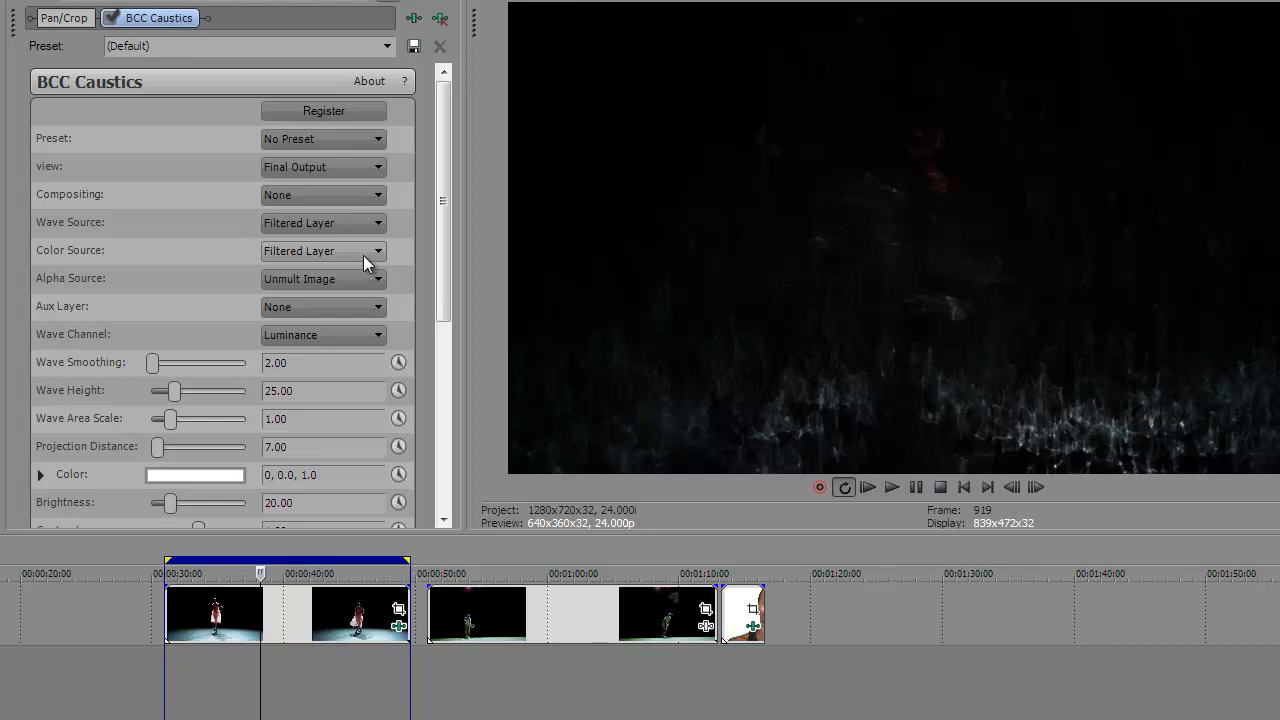
pyautogui.moveTo(210, 362)
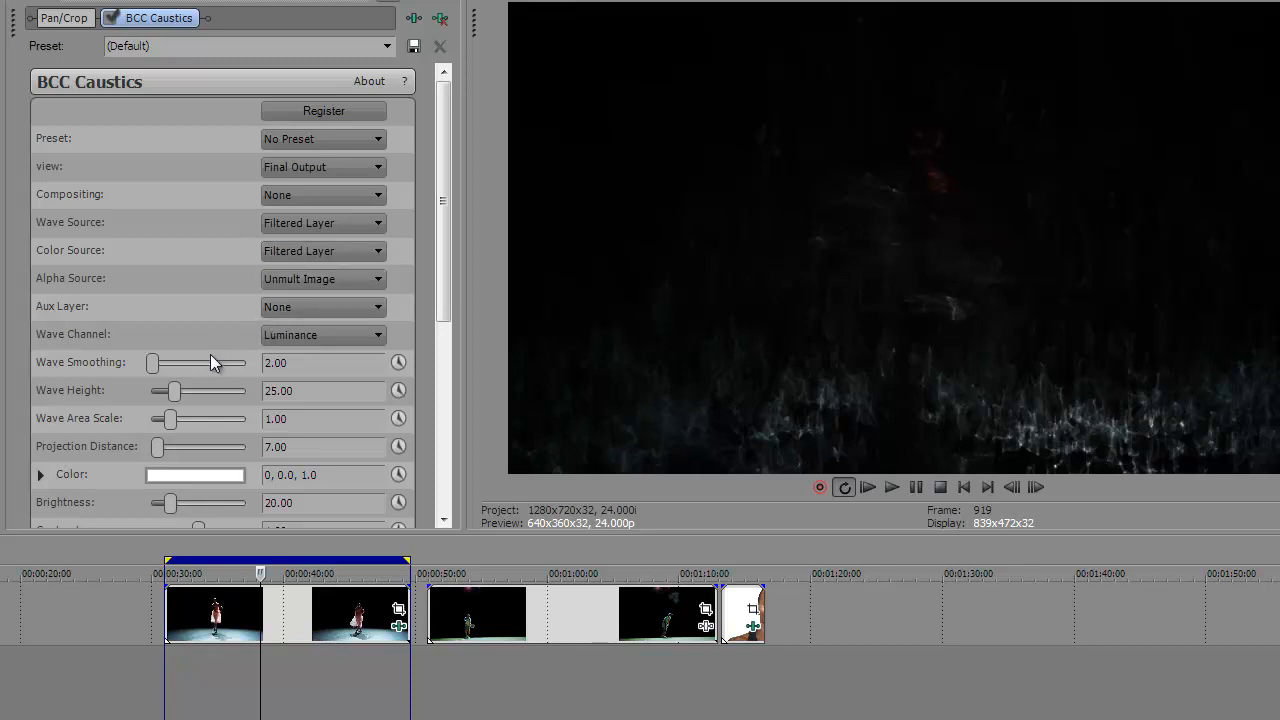
pyautogui.moveTo(158, 458)
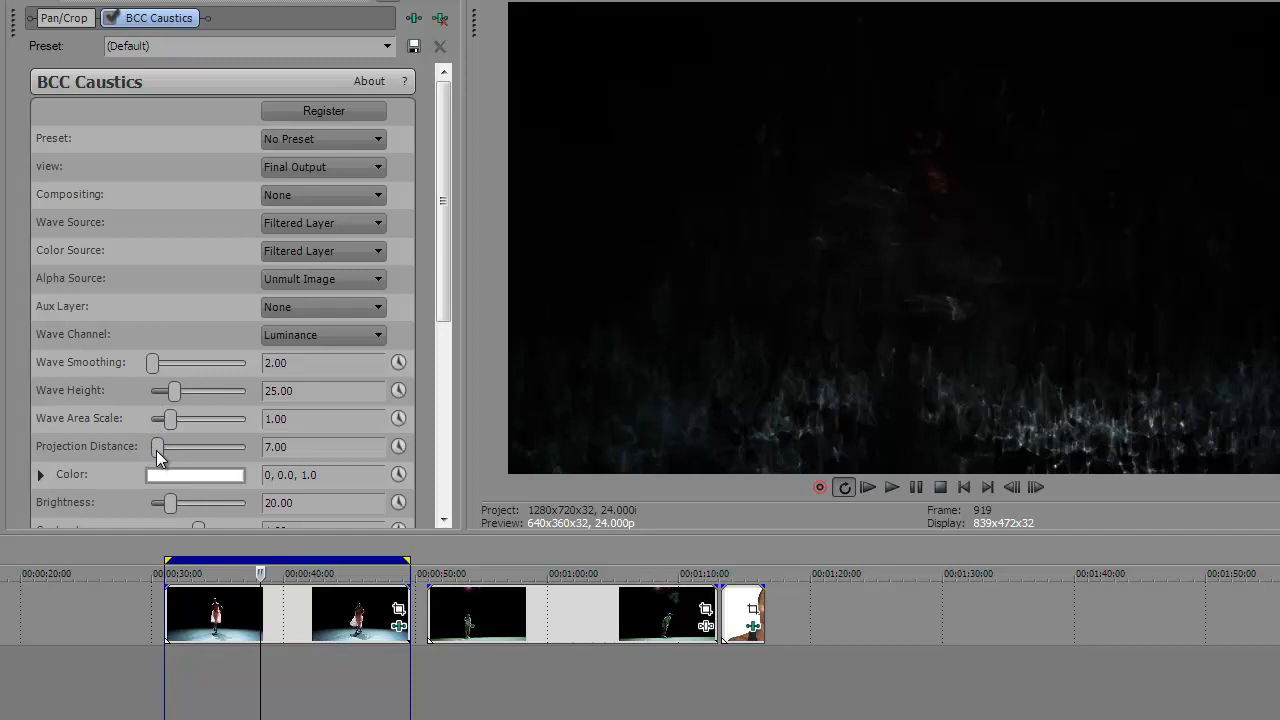
# - Zero the projection distance, raise wave smoothing to about 12.6 and brightness to about 42
pyautogui.moveTo(158, 446); pyautogui.dragTo(152, 446)
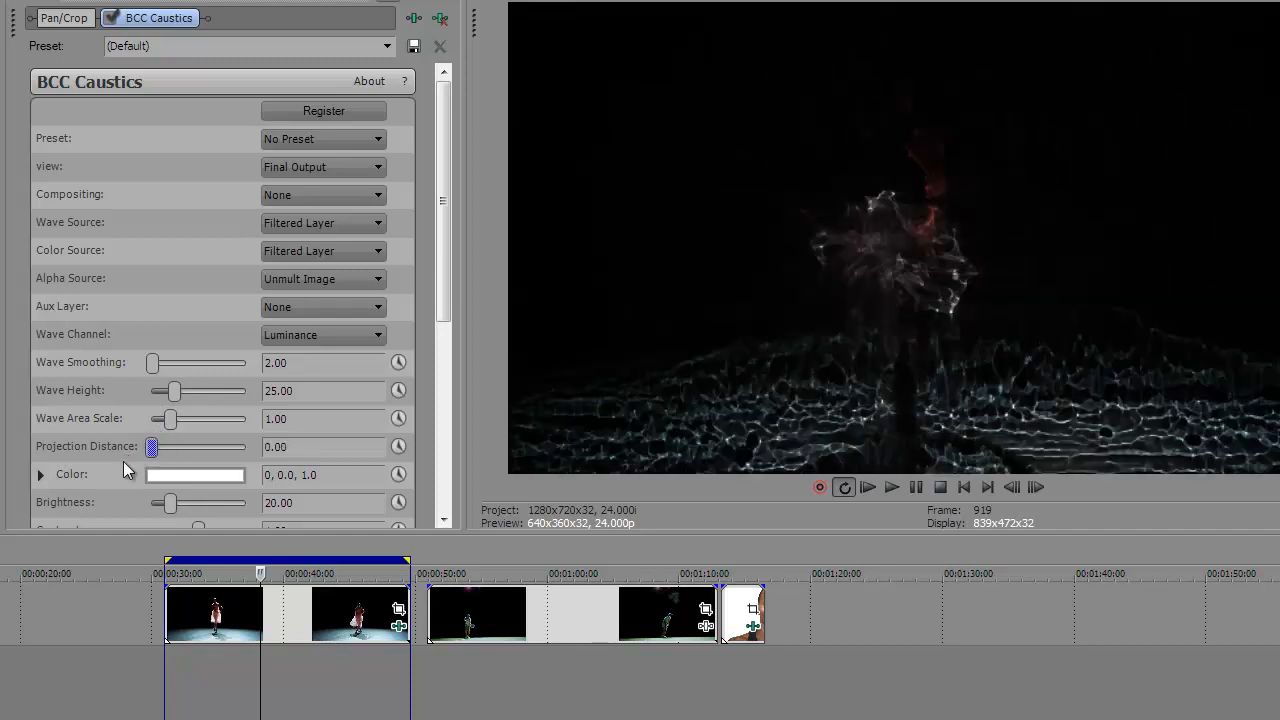
pyautogui.moveTo(488, 408)
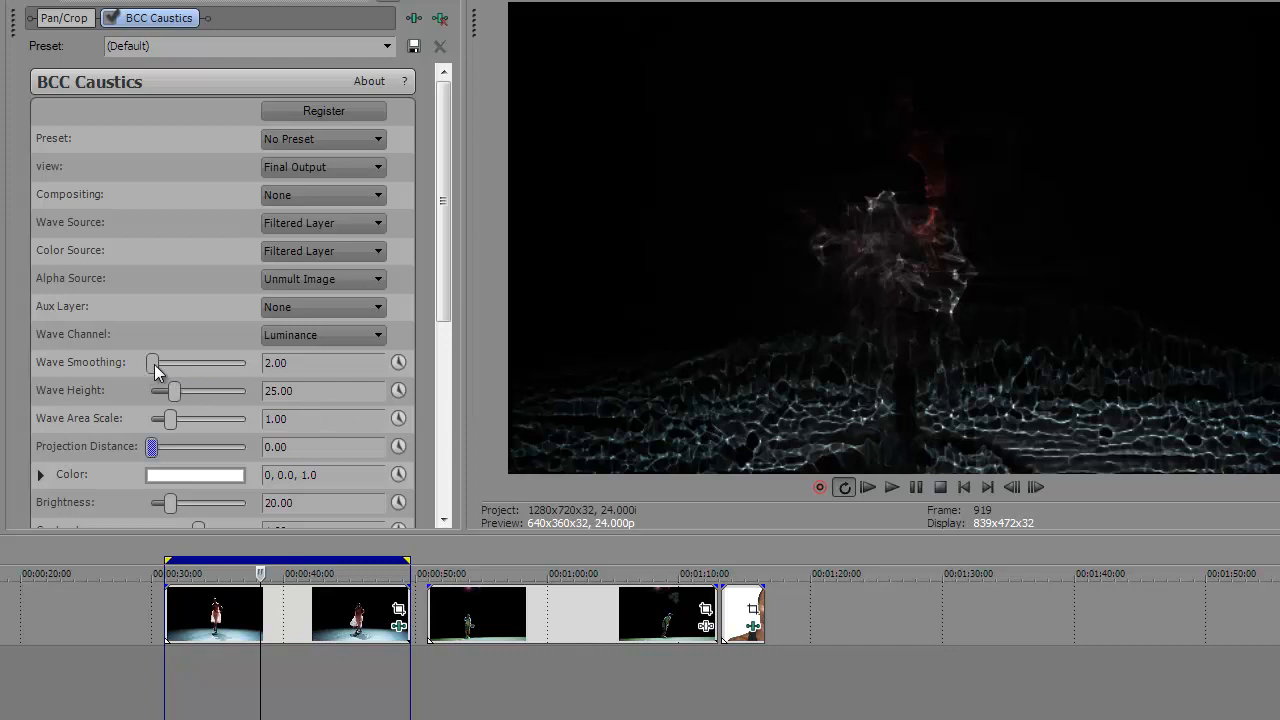
pyautogui.moveTo(152, 364); pyautogui.dragTo(162, 364)
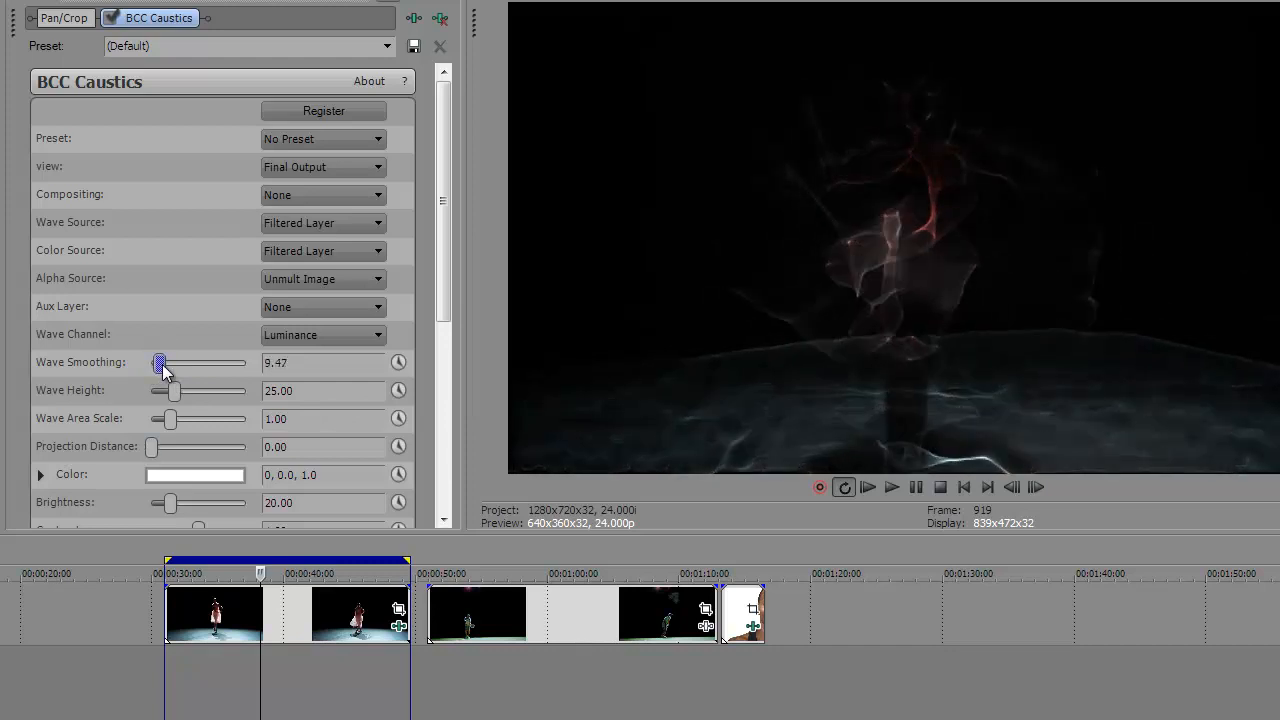
pyautogui.moveTo(158, 364); pyautogui.dragTo(168, 364)
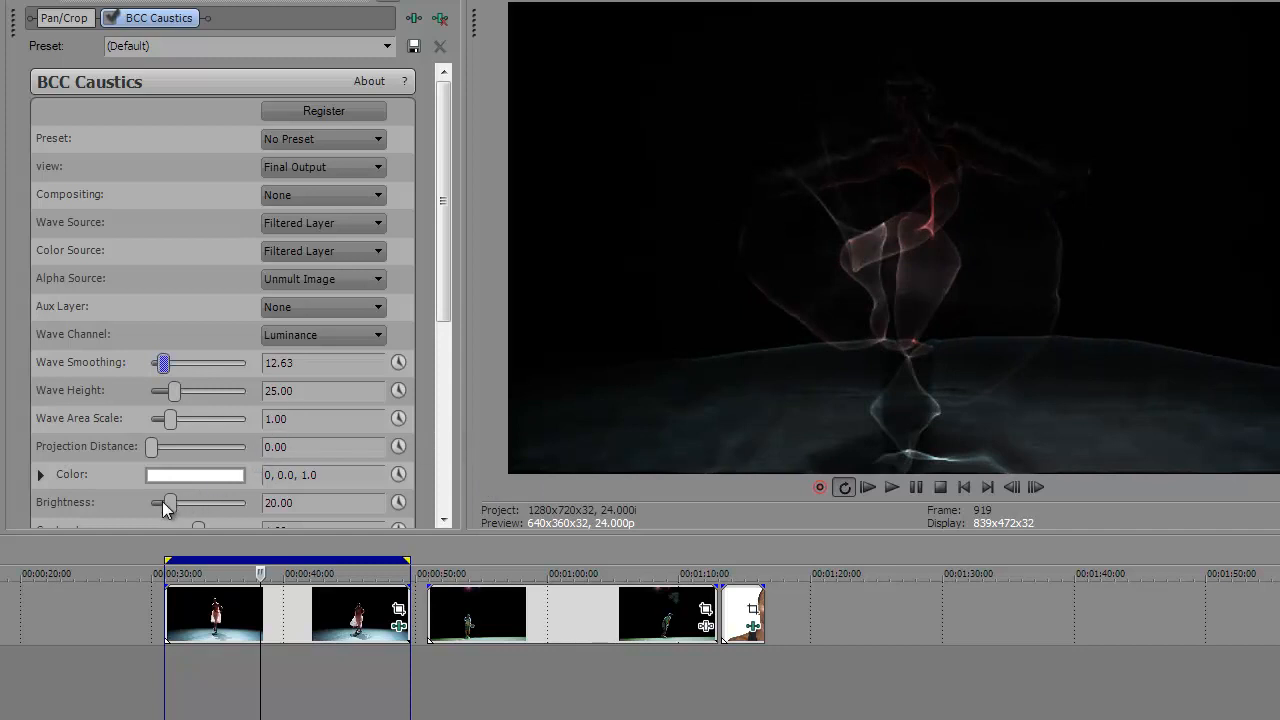
pyautogui.moveTo(166, 504); pyautogui.dragTo(192, 504)
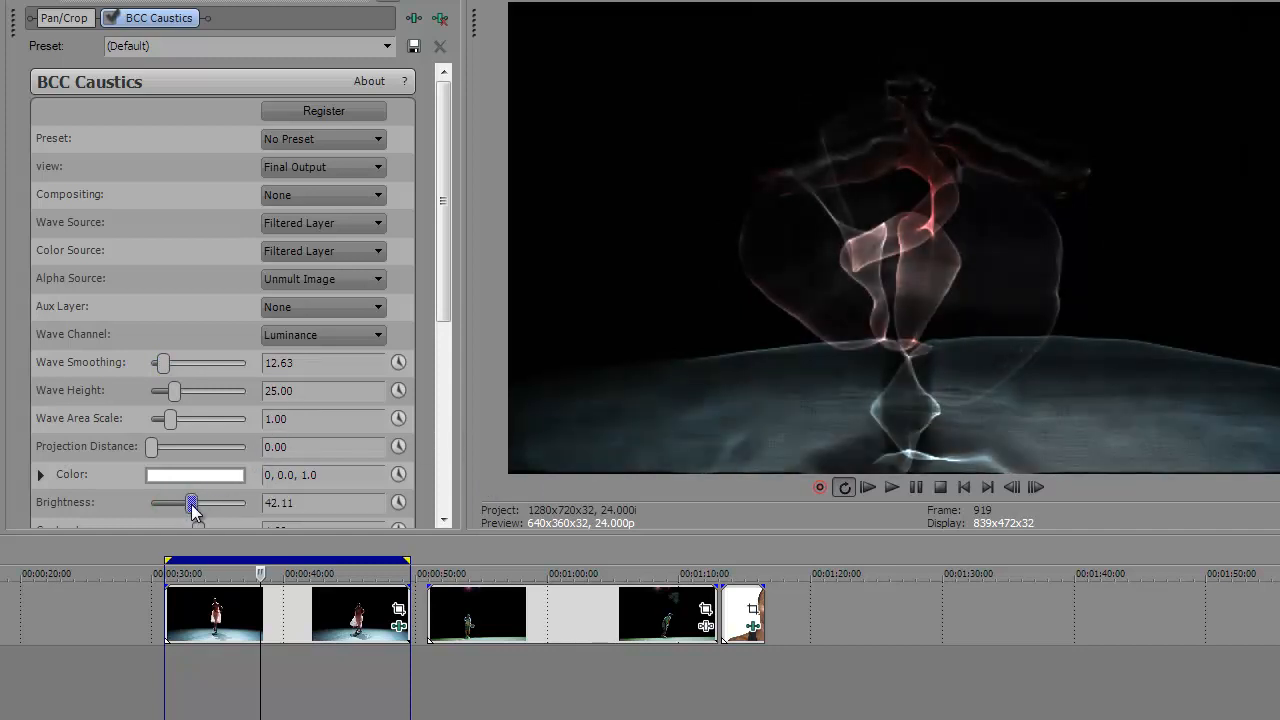
pyautogui.moveTo(192, 504); pyautogui.dragTo(204, 504)
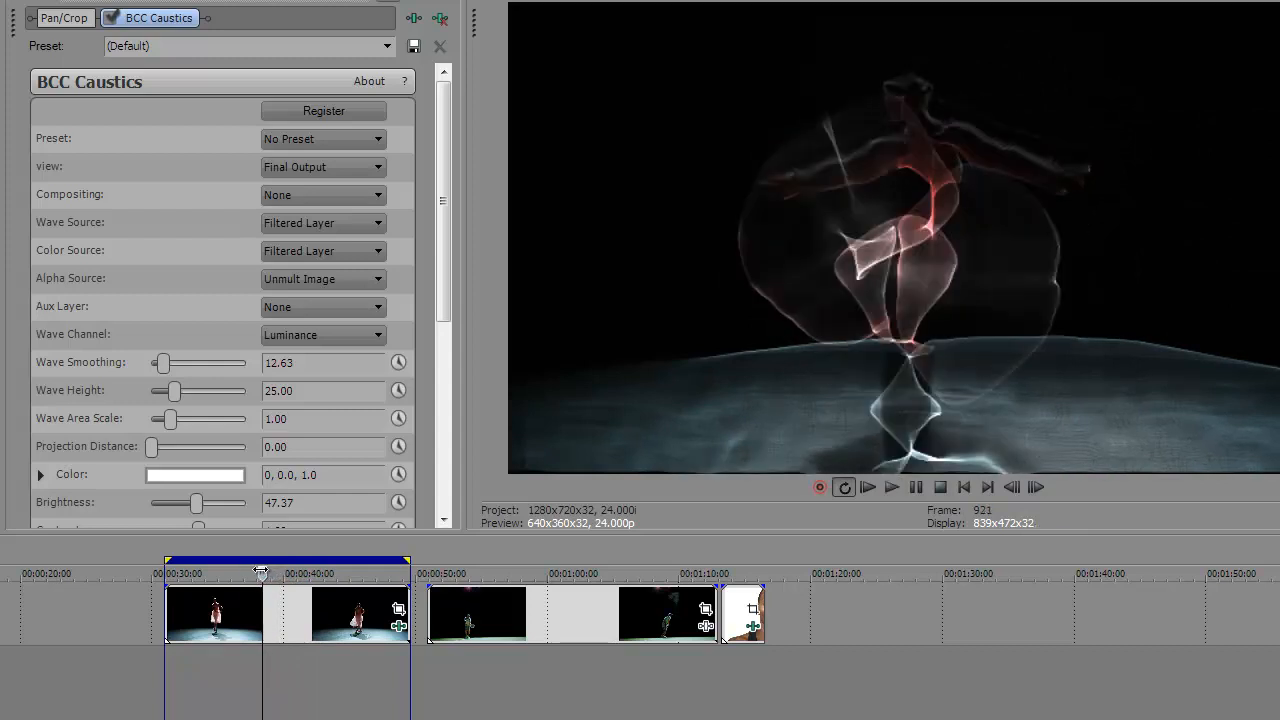
# - Settle wave smoothing near 9.5 and wave height near 18
pyautogui.moveTo(164, 364); pyautogui.dragTo(156, 364)
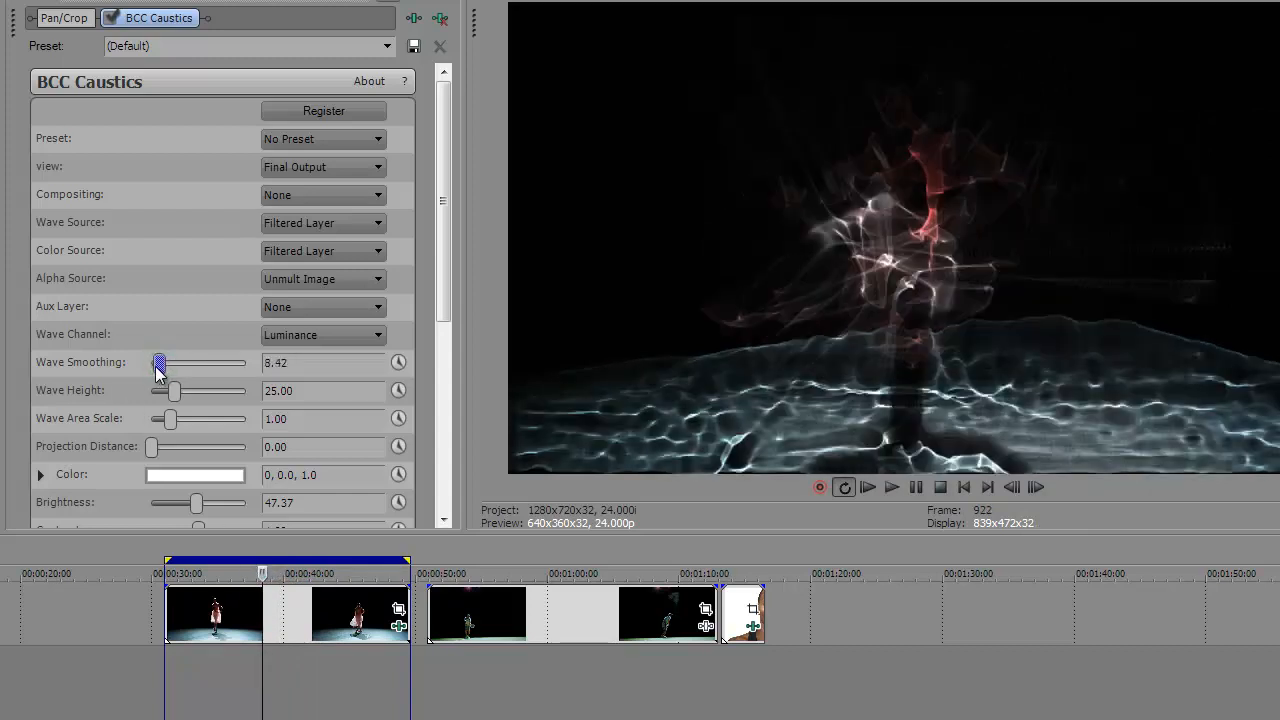
pyautogui.moveTo(160, 362); pyautogui.dragTo(156, 362)
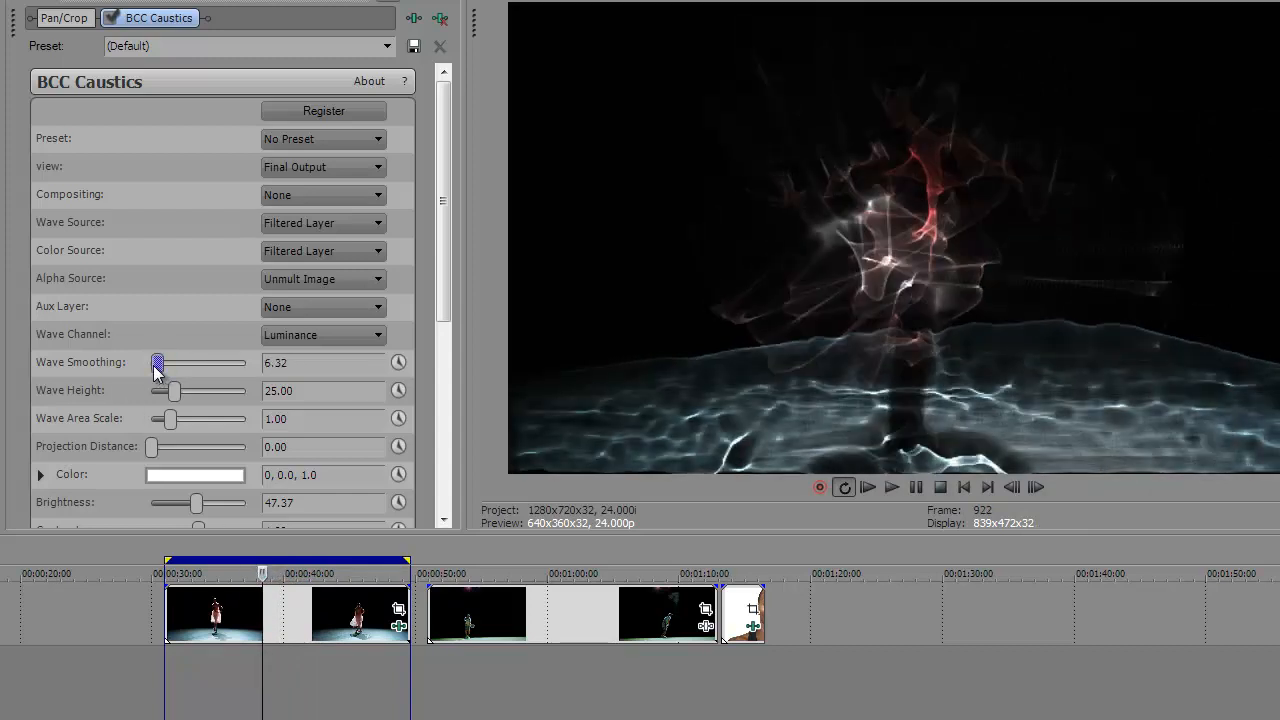
pyautogui.moveTo(156, 362); pyautogui.dragTo(160, 362)
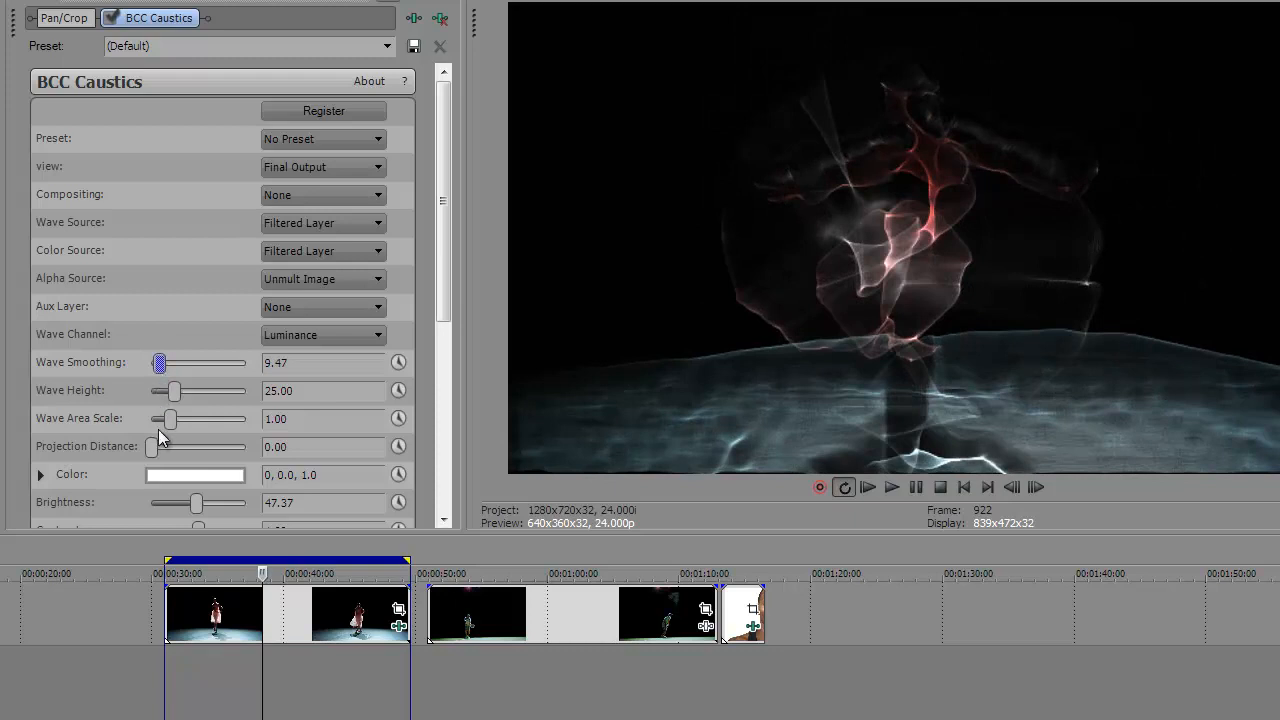
pyautogui.moveTo(178, 390); pyautogui.dragTo(162, 390)
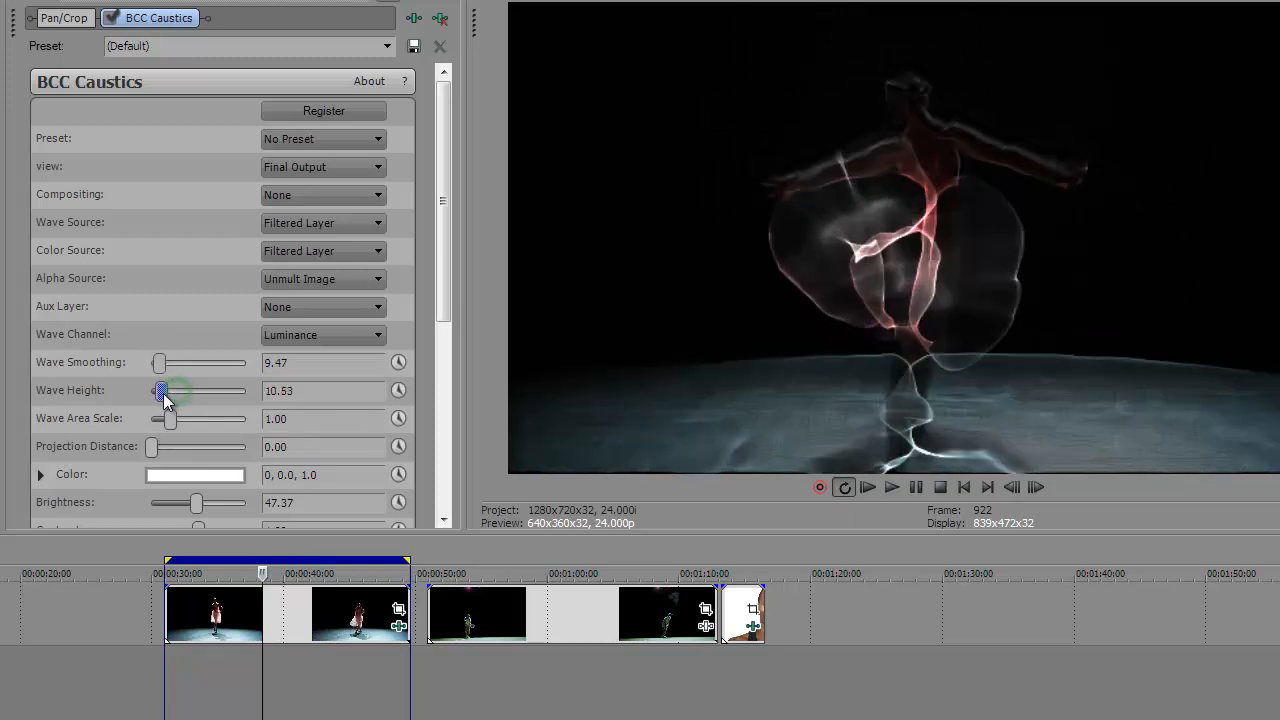
pyautogui.moveTo(162, 390); pyautogui.dragTo(170, 390)
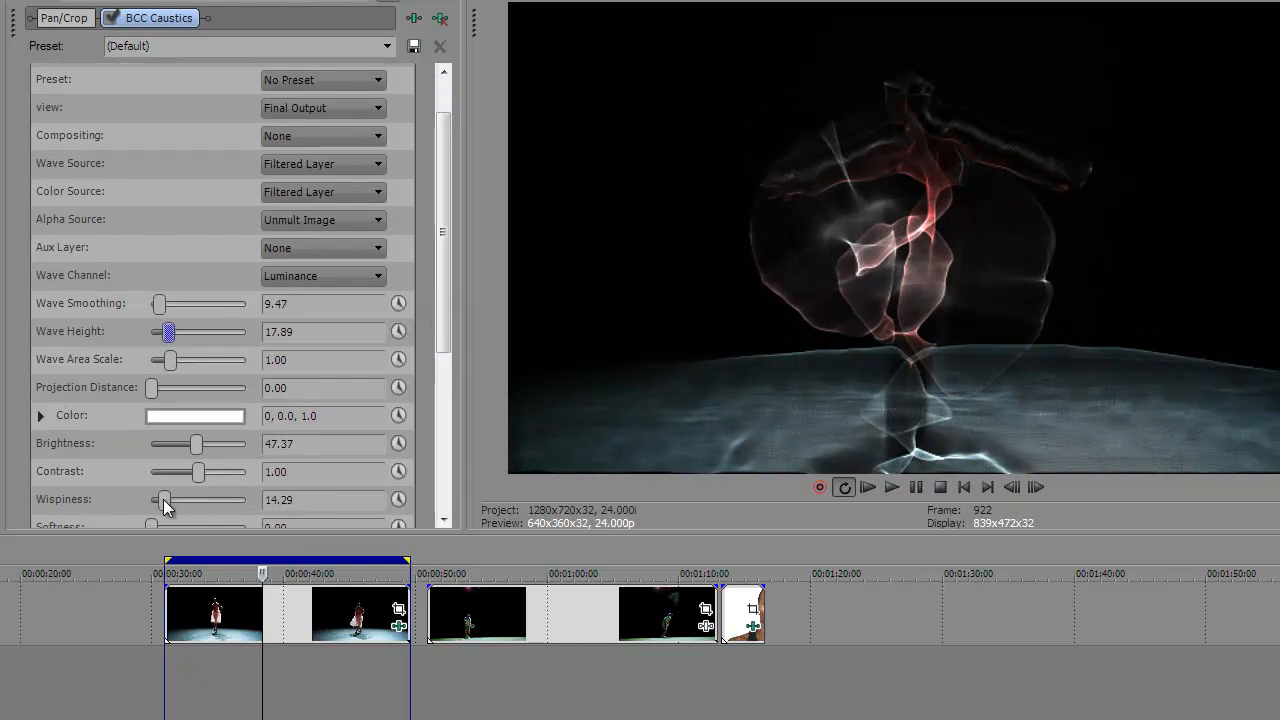
# - Adjust the caustics Wispiness slider to about 12.6
pyautogui.moveTo(164, 500); pyautogui.dragTo(152, 500)
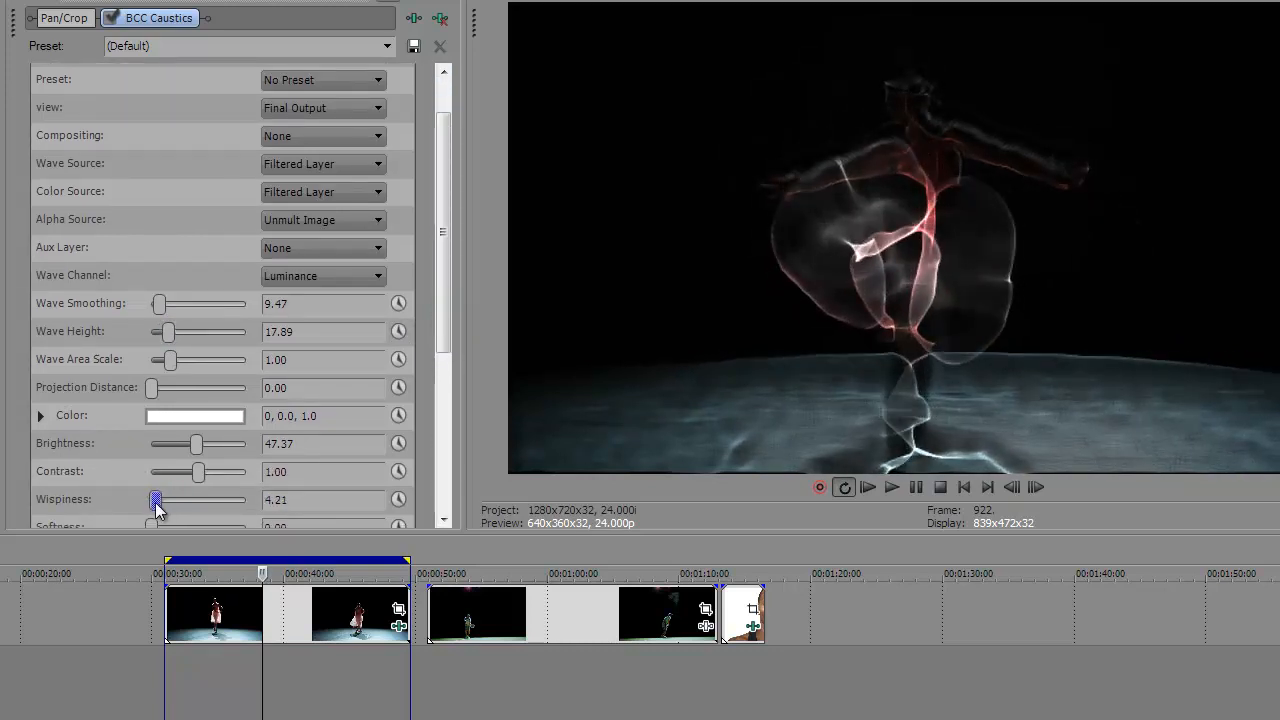
pyautogui.moveTo(152, 500); pyautogui.dragTo(164, 500)
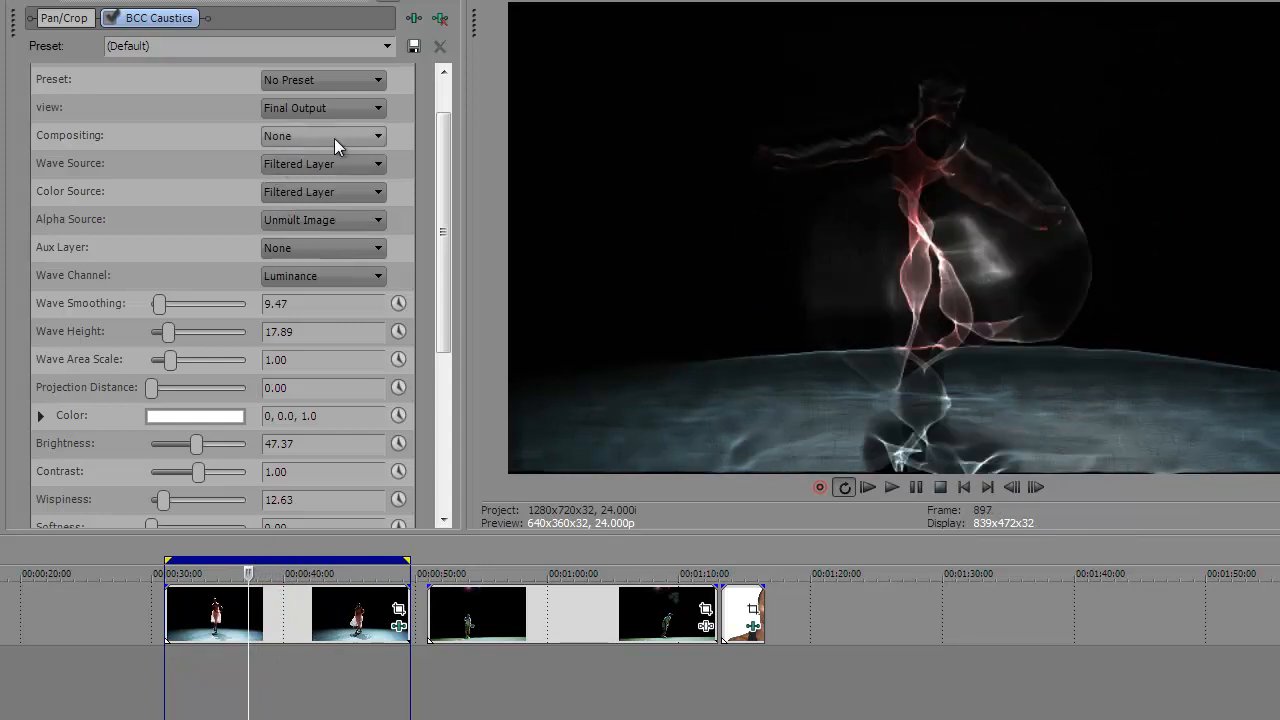
# - Set Compositing to Over so the caustics sit on the dancer footage, checking it at a later frame
pyautogui.click(322, 136)
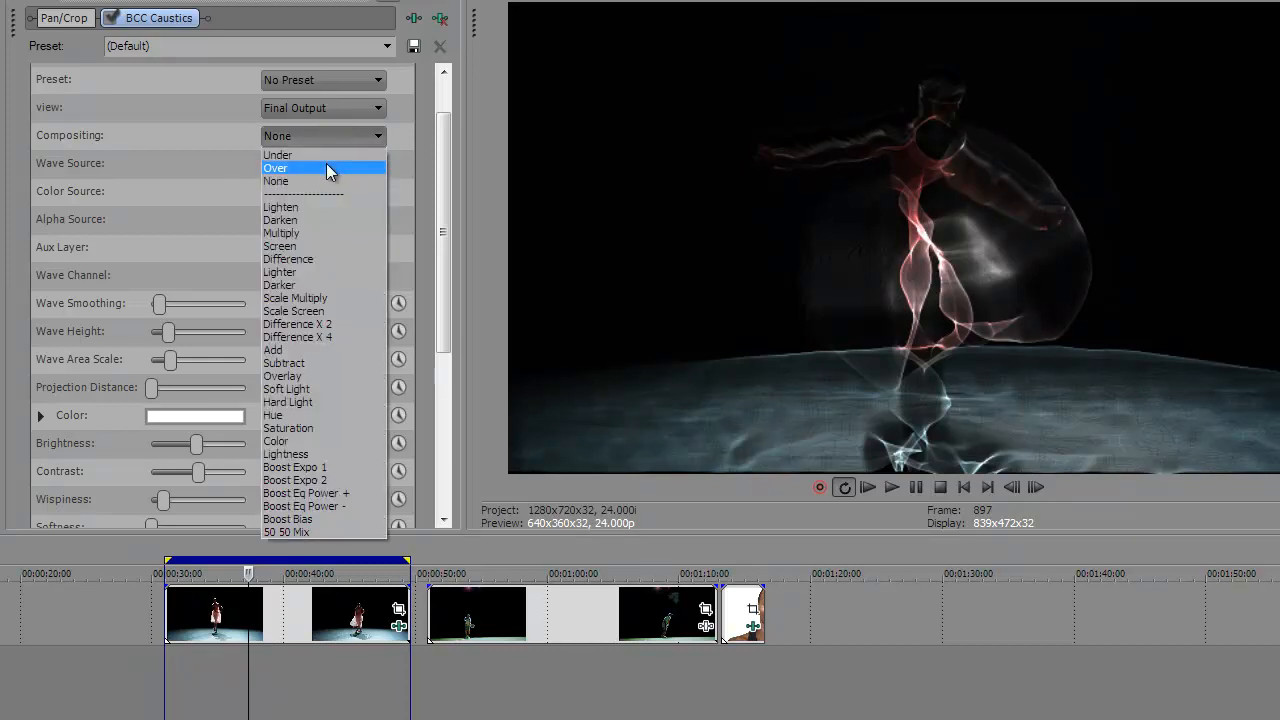
pyautogui.click(276, 168)
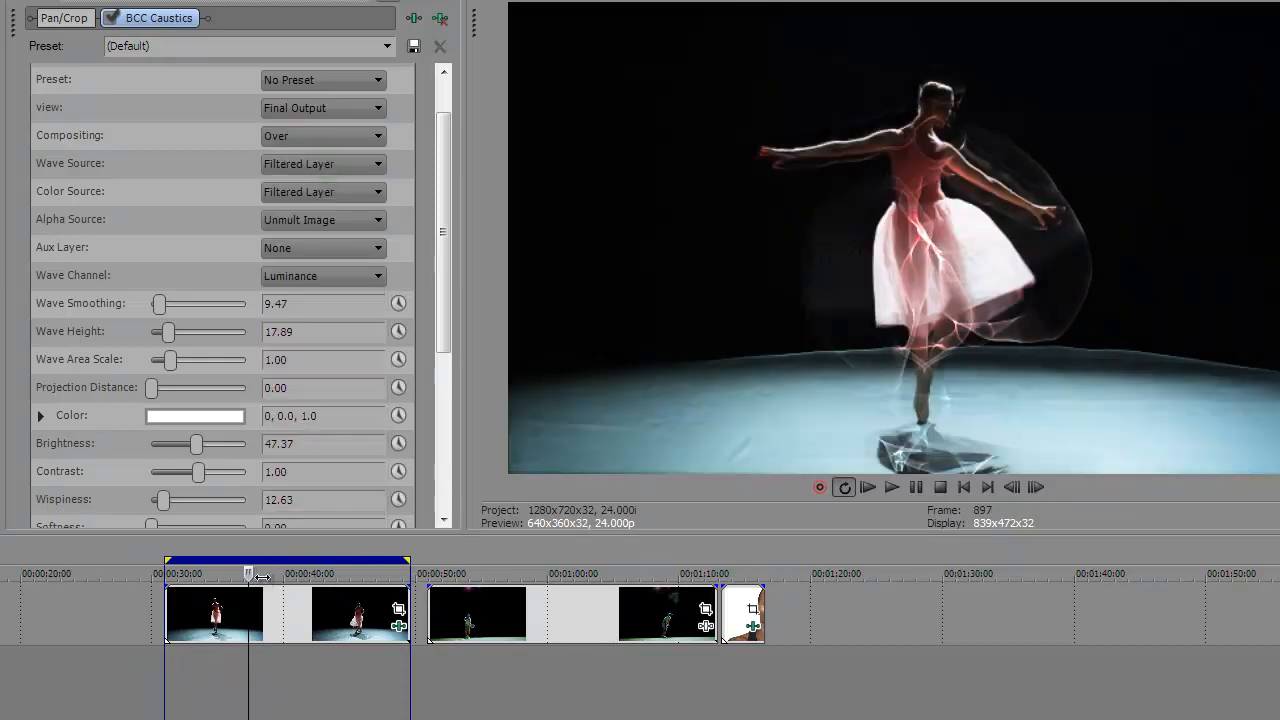
pyautogui.click(892, 488)
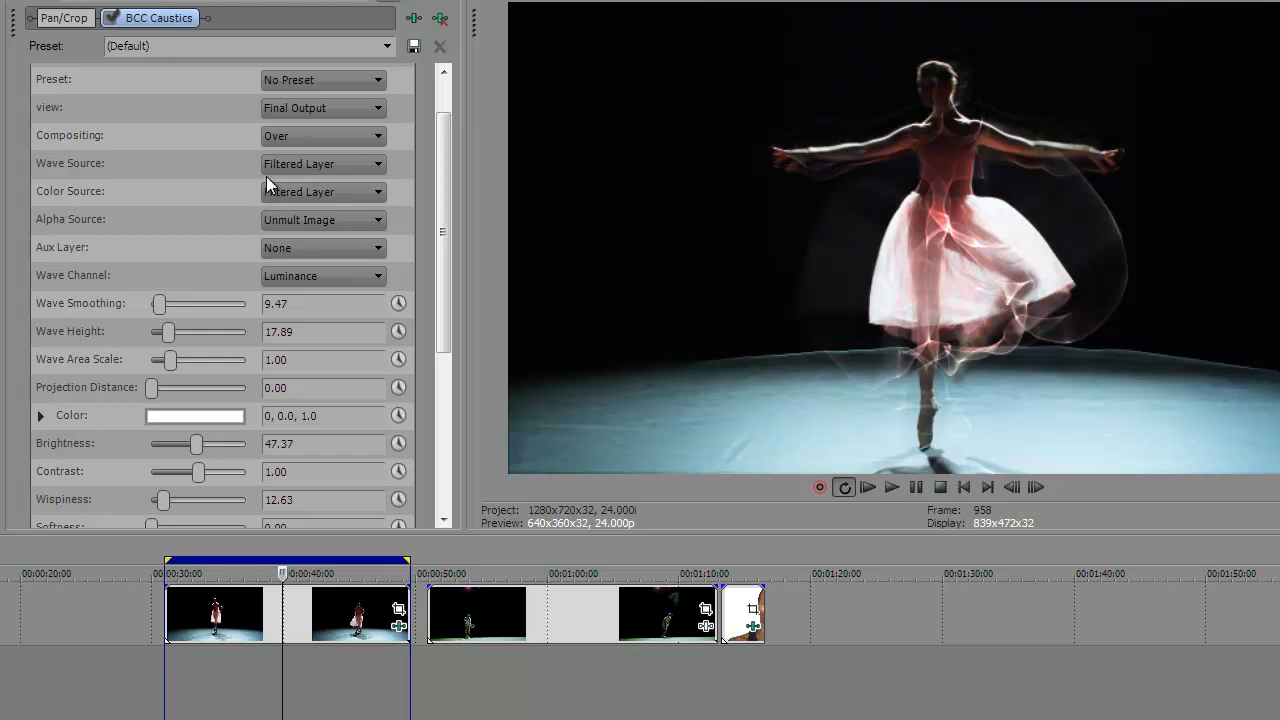
pyautogui.click(322, 136)
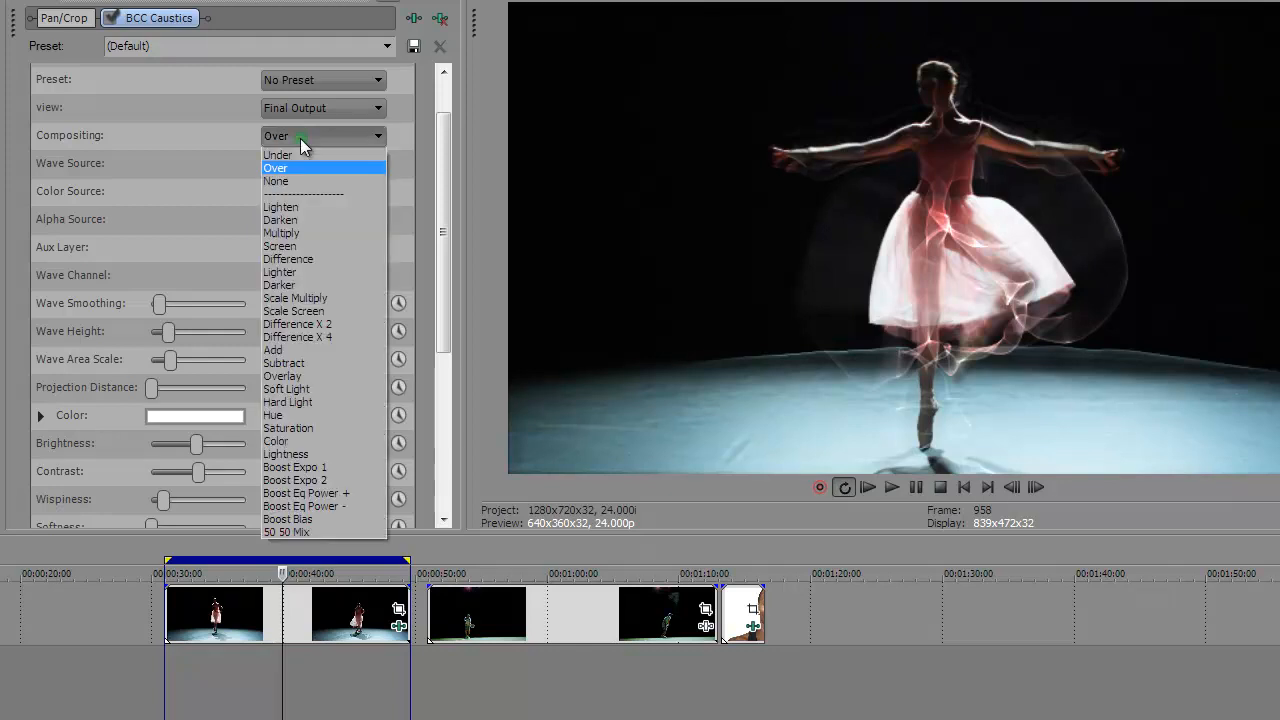
pyautogui.click(276, 180)
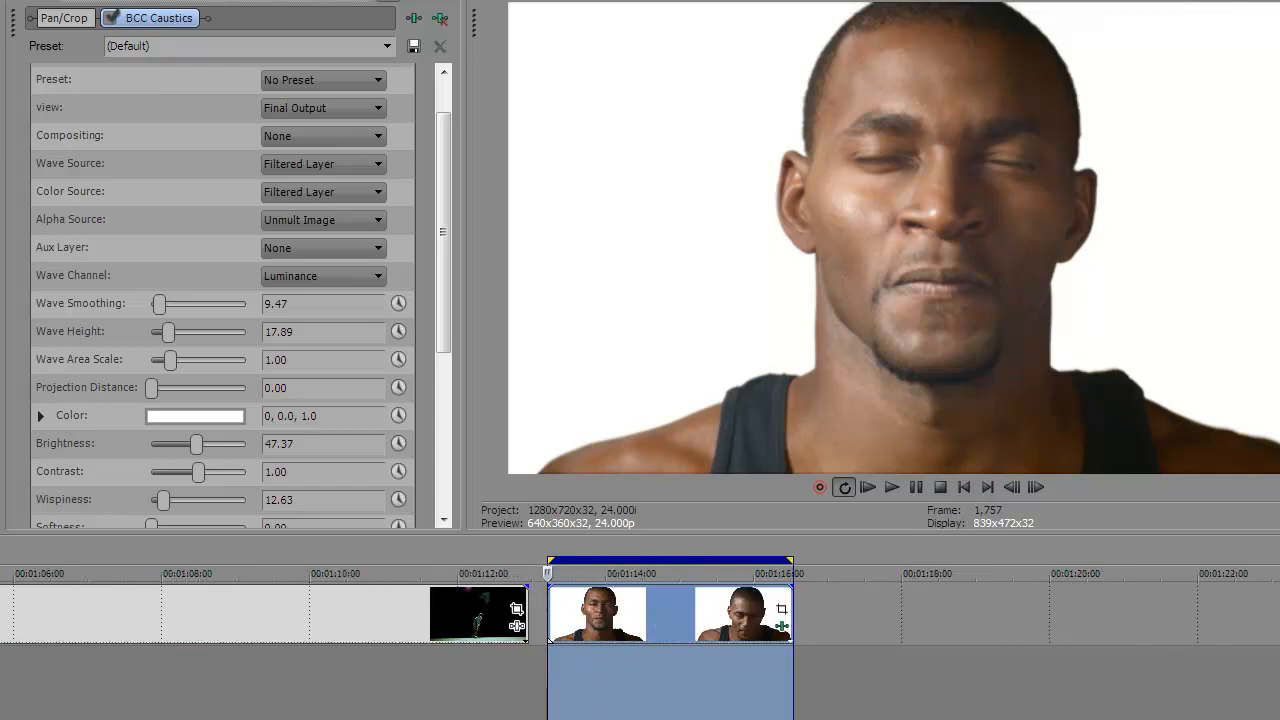
pyautogui.moveTo(640, 536)
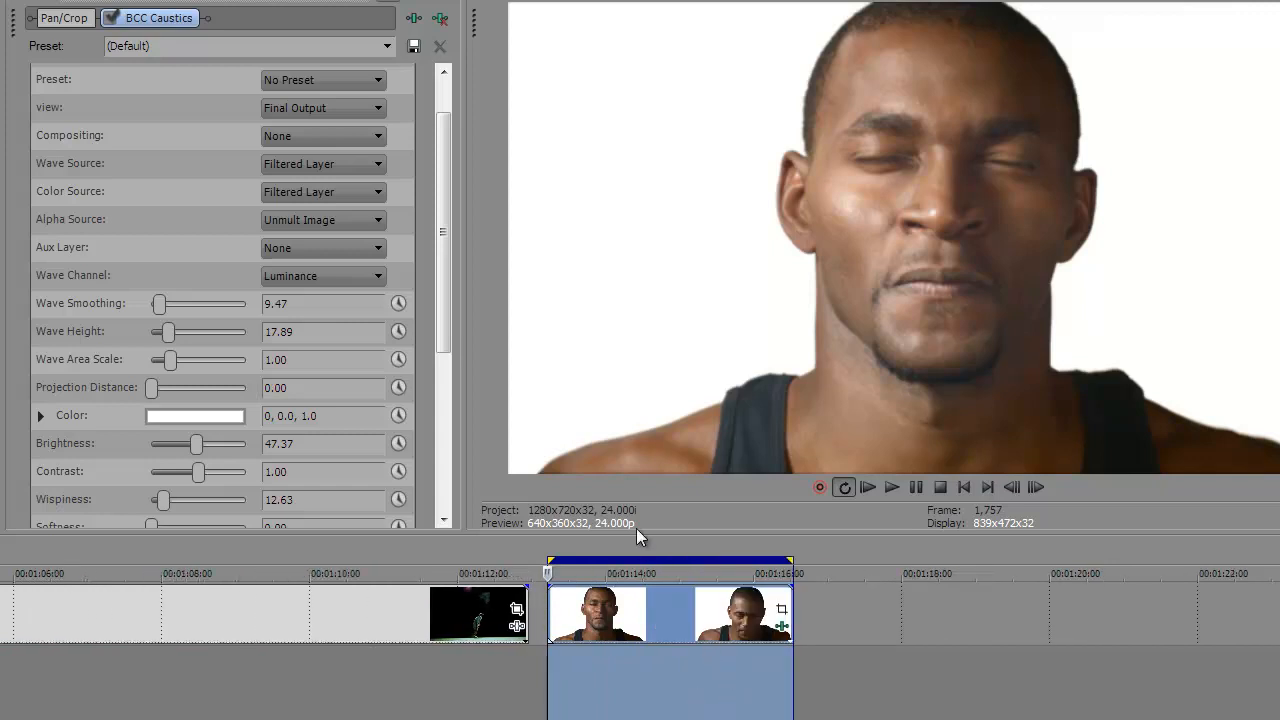
# - Play the screaming man clip and scrub back through its caustic ripples
pyautogui.click(892, 488)
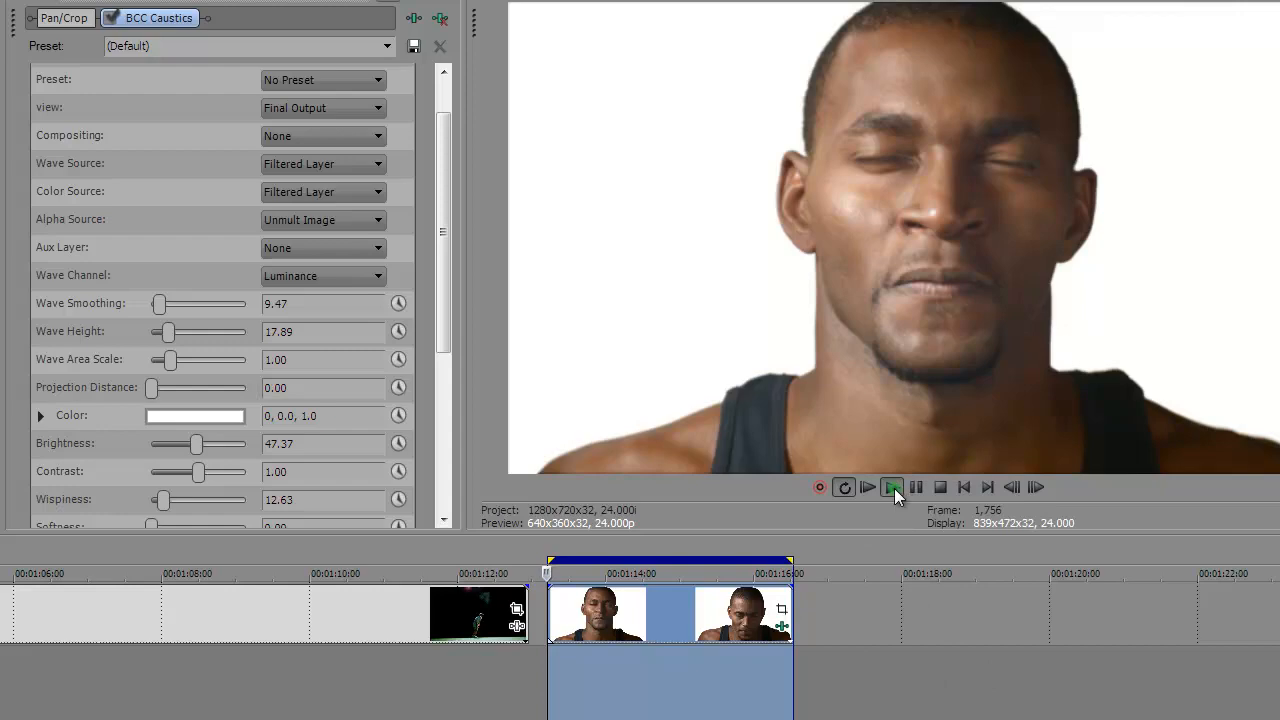
pyautogui.click(892, 488)
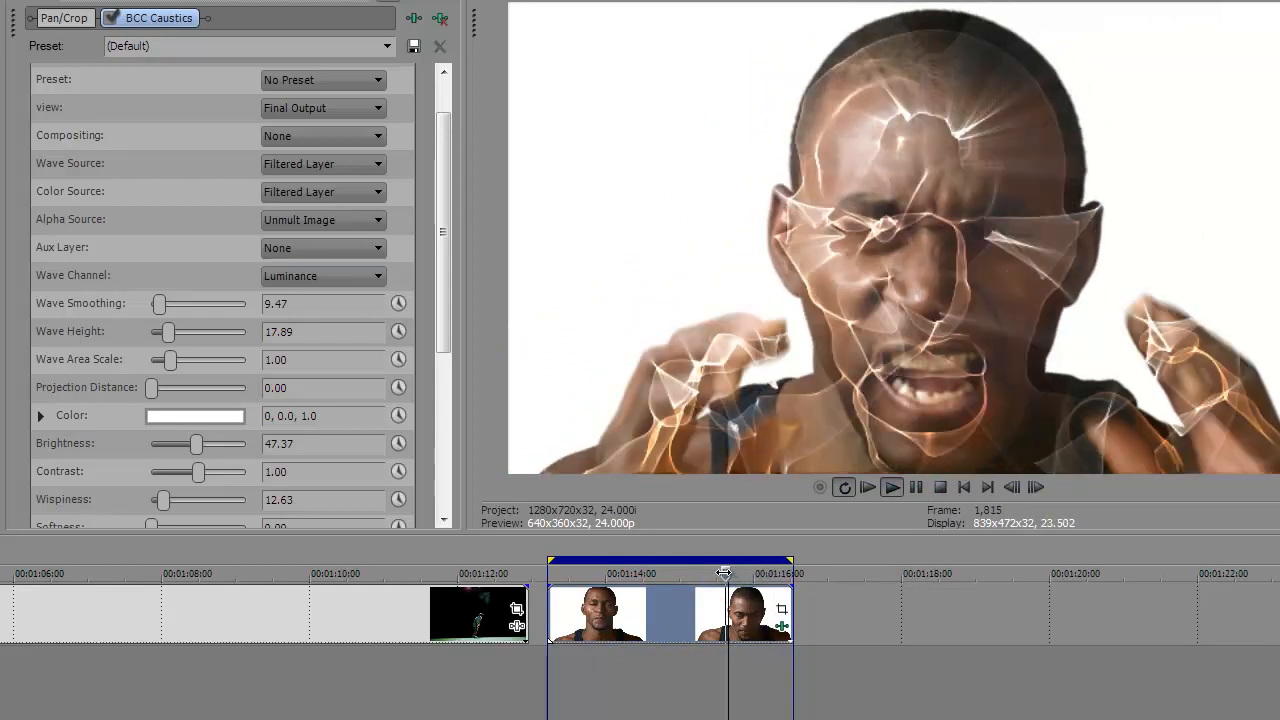
pyautogui.moveTo(724, 572); pyautogui.dragTo(664, 572)
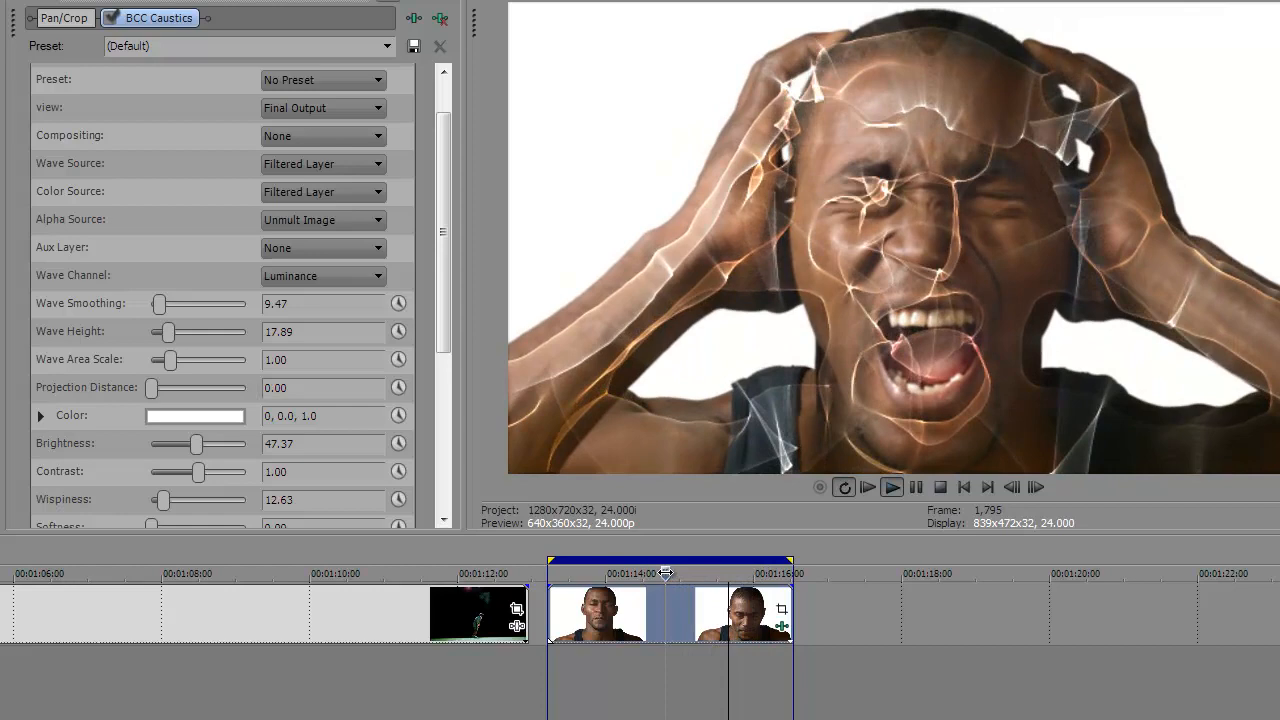